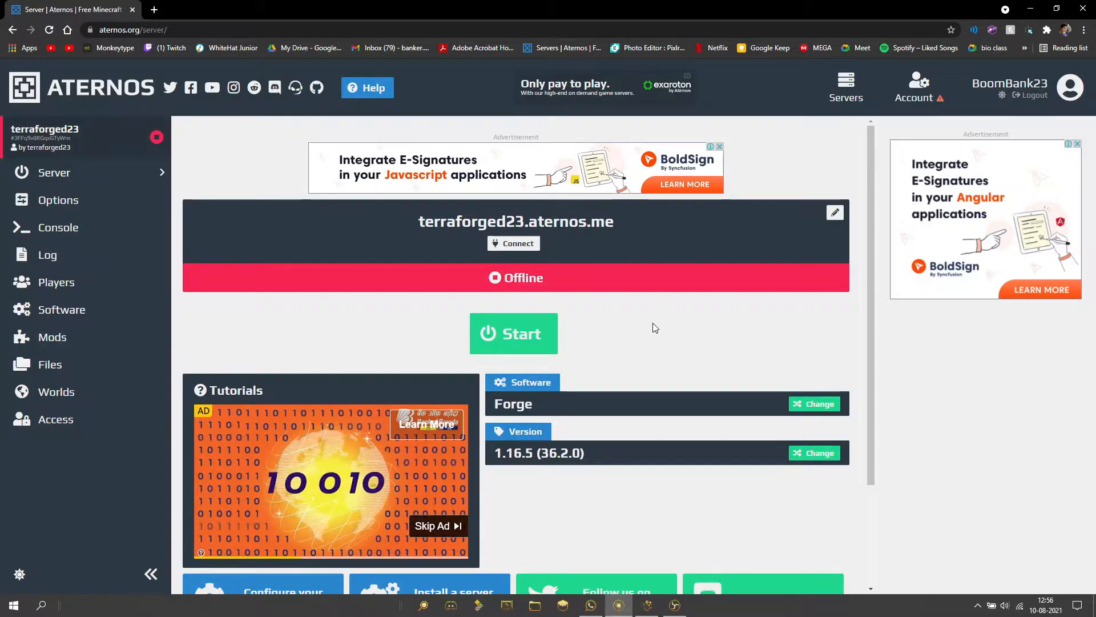
mouse_move(649, 327)
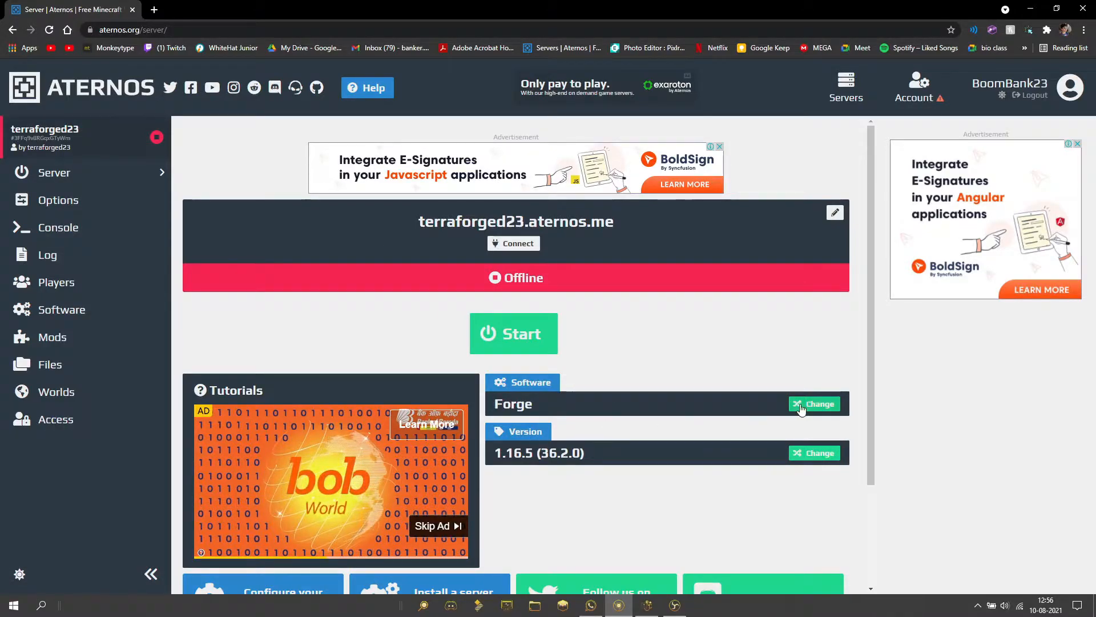
Choose Forge as the server software and select version 1.16.5 (36.2.0)
left_click(814, 403)
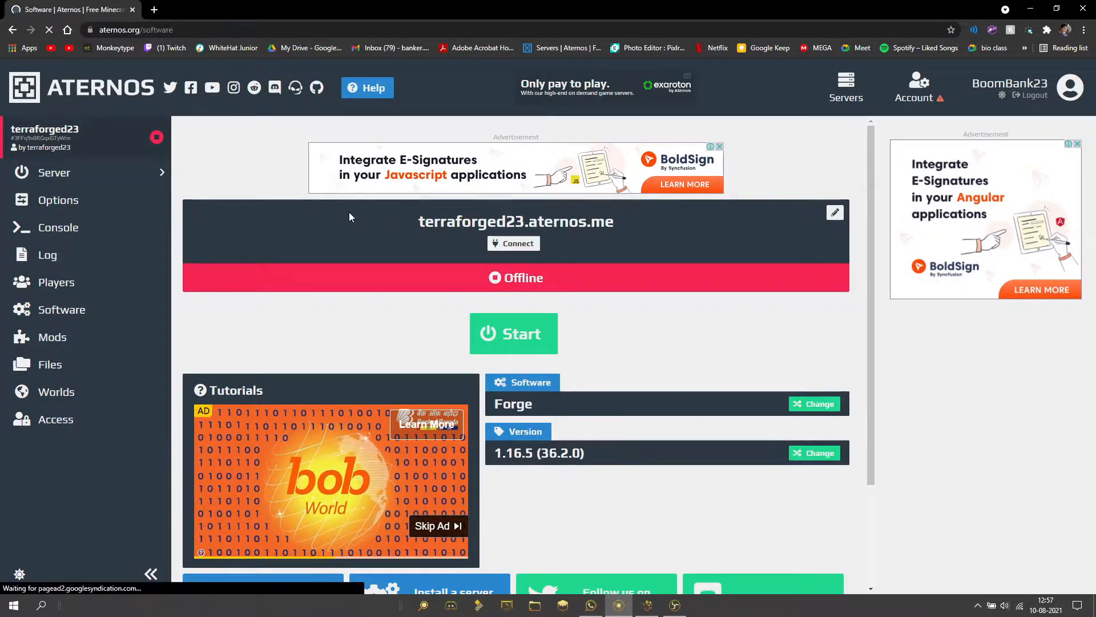
left_click(813, 403)
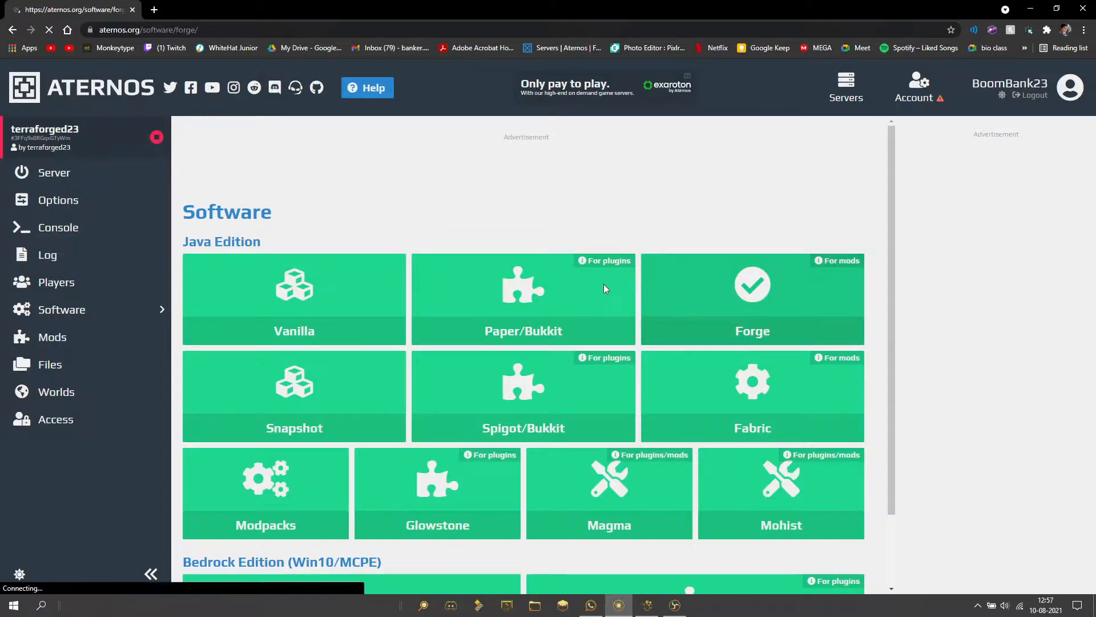
left_click(752, 298)
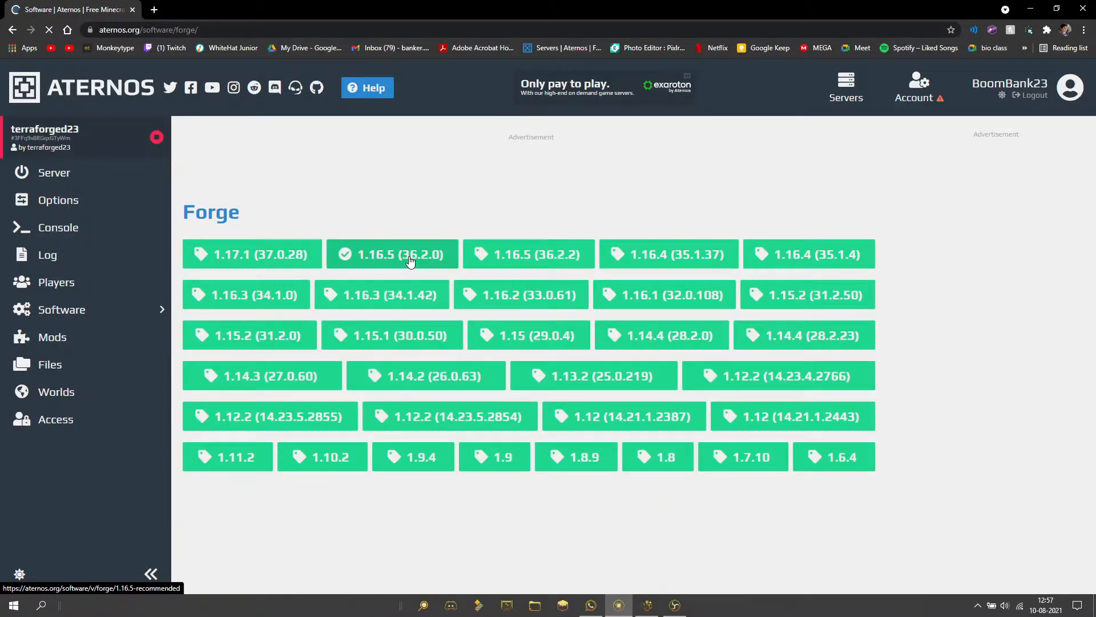
left_click(391, 254)
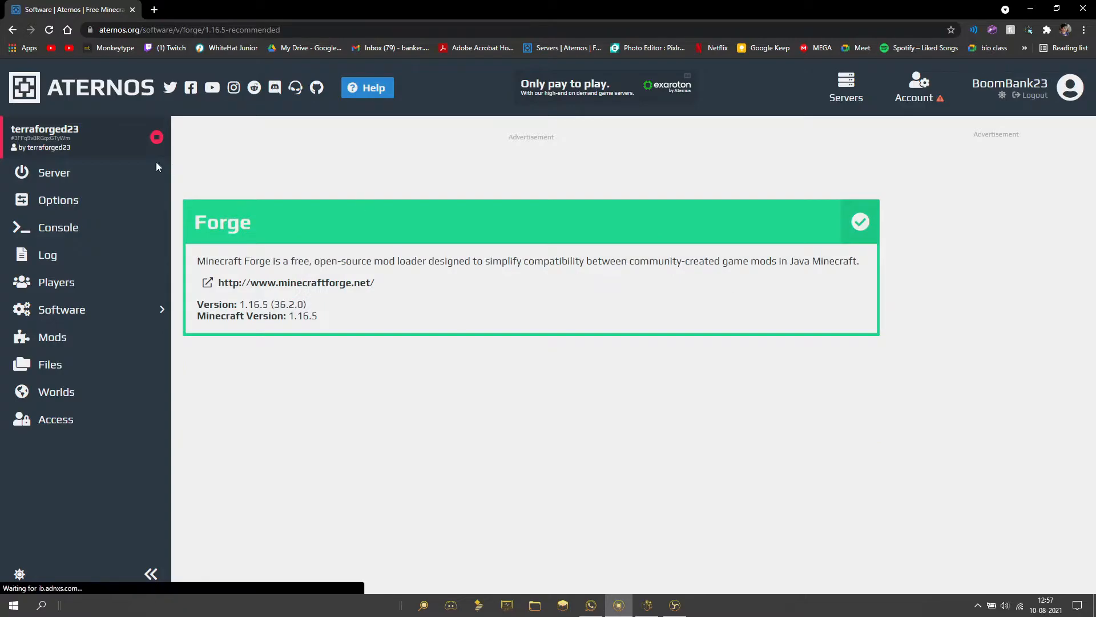
From the server overview, set the version to Forge 1.16.5 (36.2.0) again
left_click(53, 173)
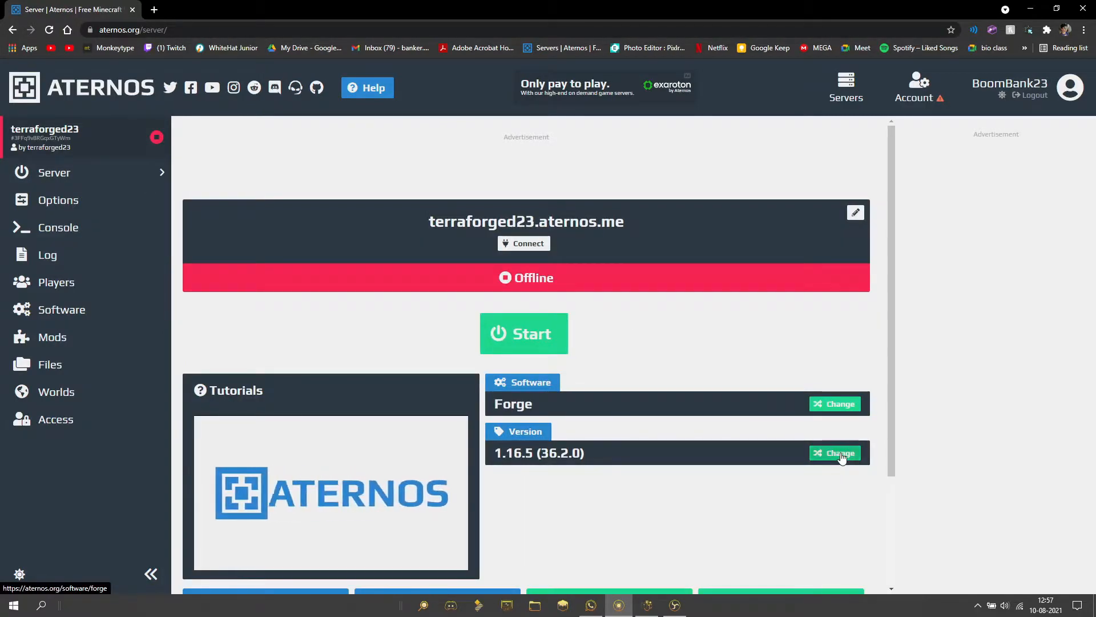
left_click(834, 453)
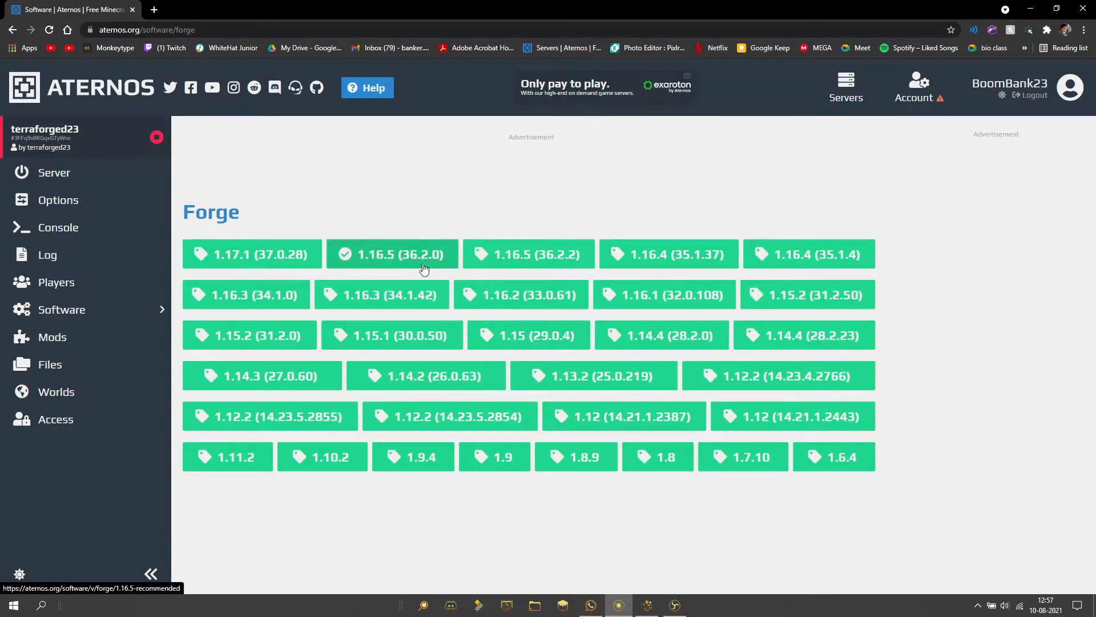
left_click(392, 254)
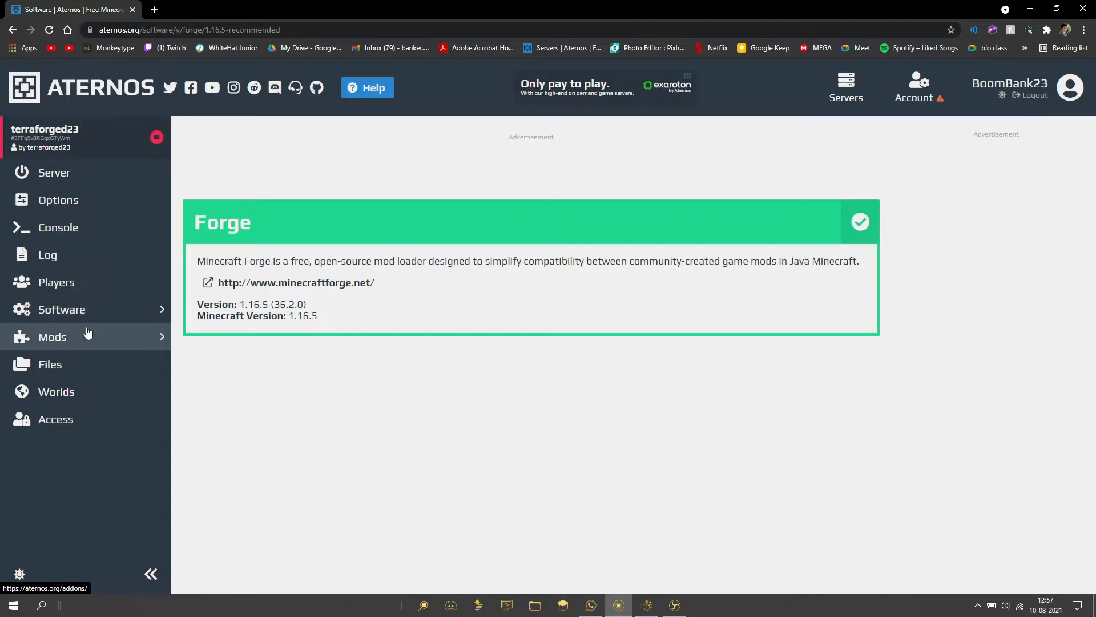
Search the mods for 'terraforged' and open the TerraForged mod page
left_click(53, 336)
type("y")
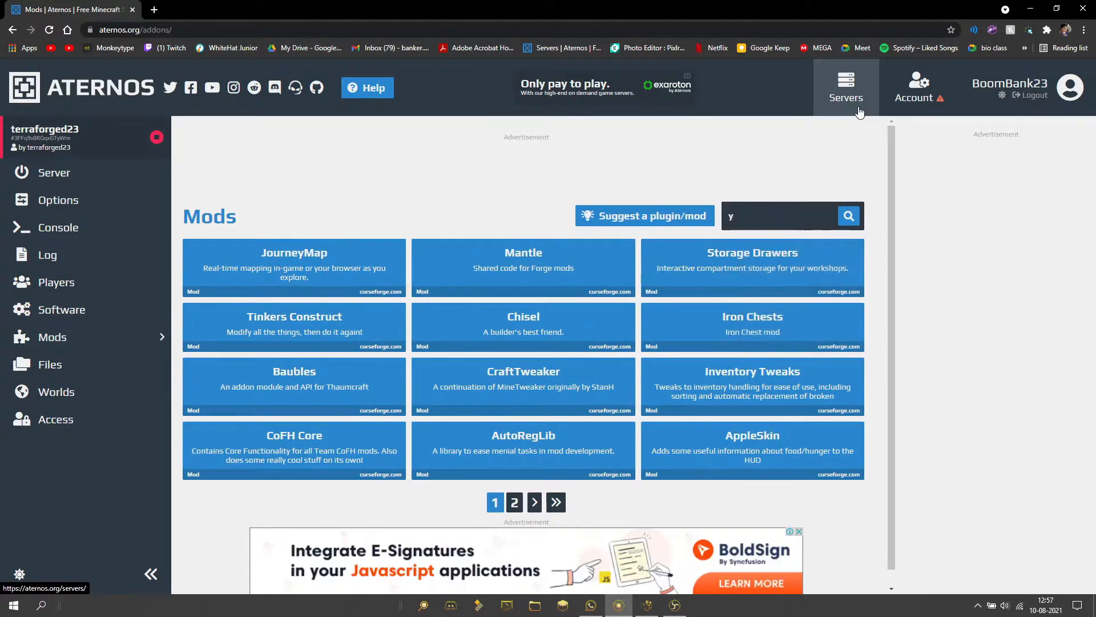
type("terra")
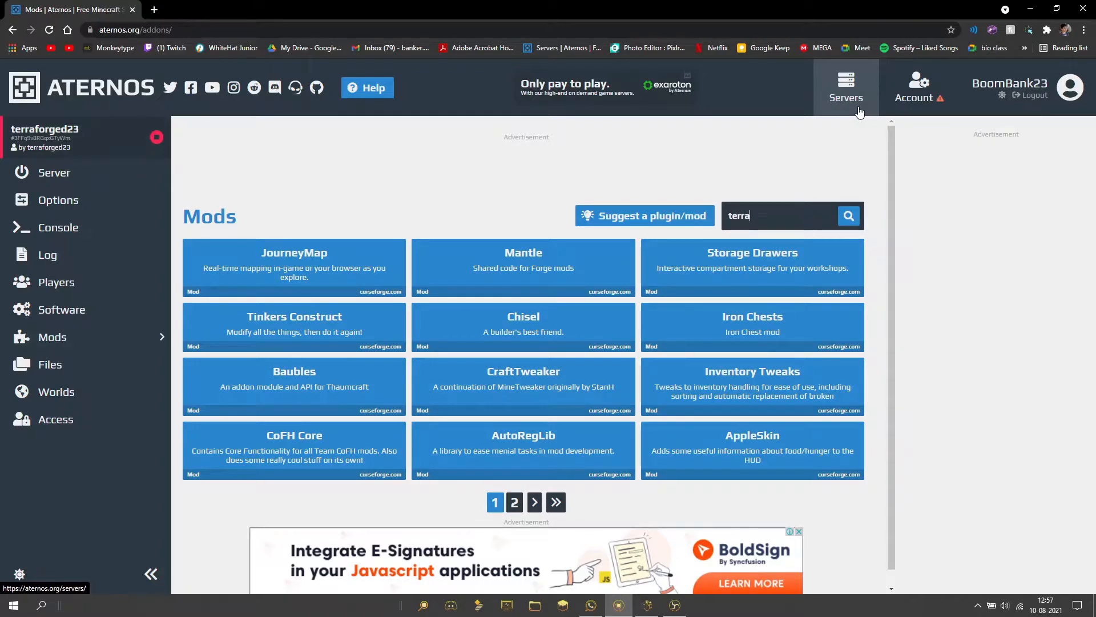
type("forged")
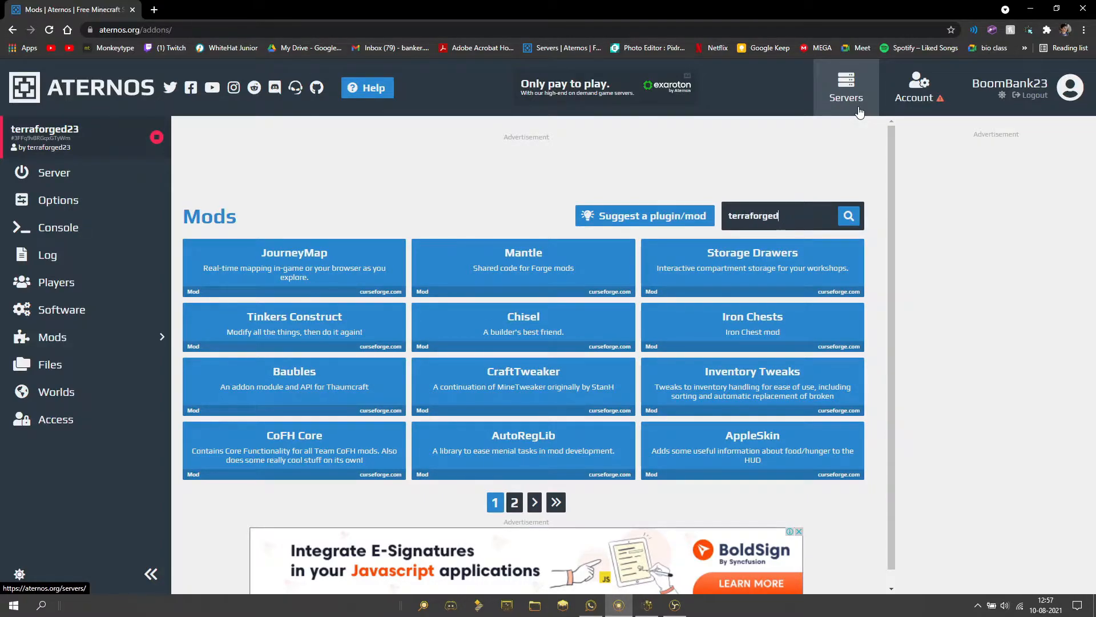
left_click(849, 216)
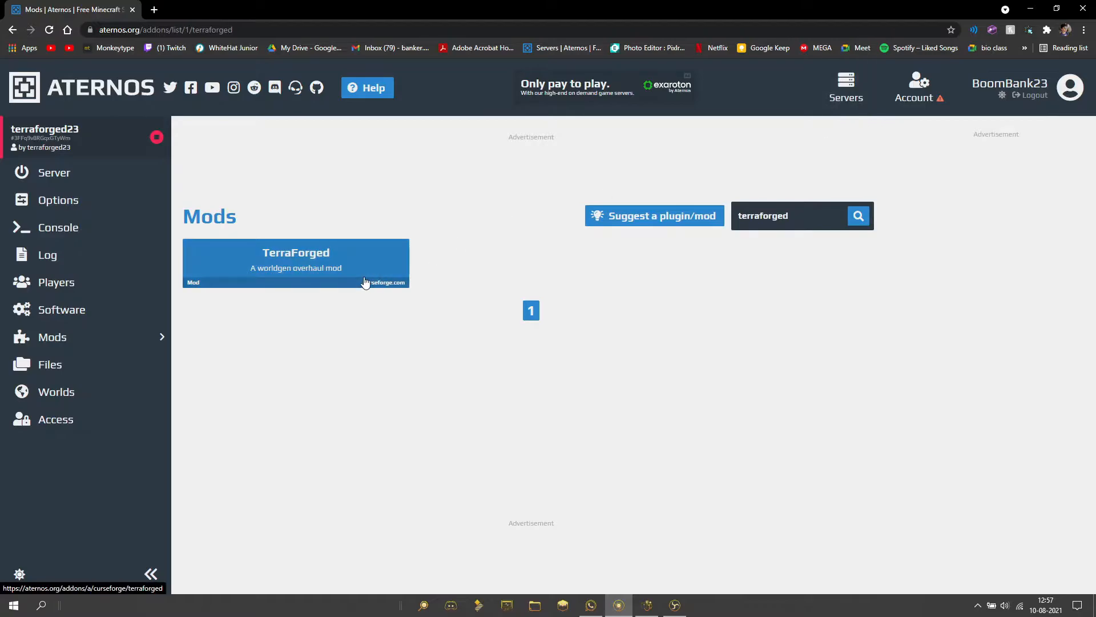
left_click(295, 263)
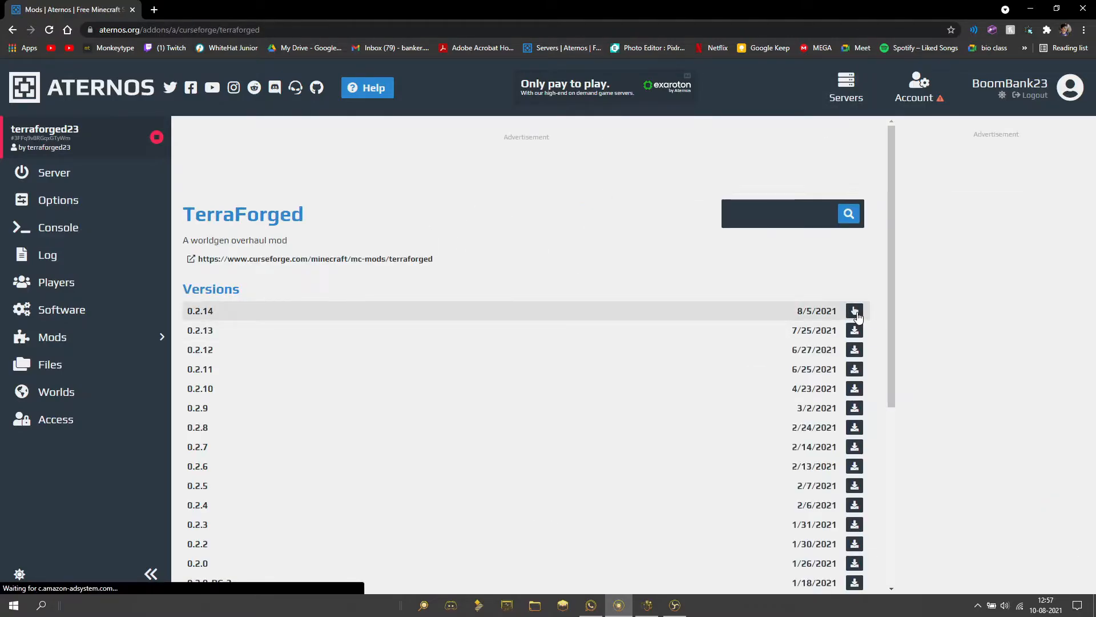
Install TerraForged 0.2.14, then go to the server's Worlds page
left_click(855, 311)
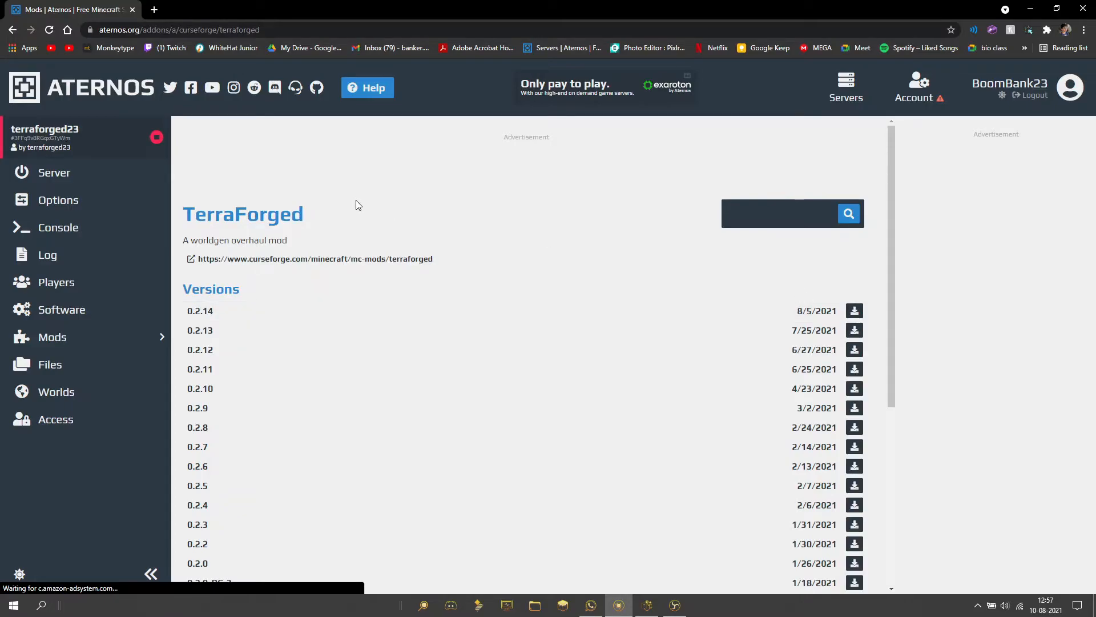
mouse_move(285, 278)
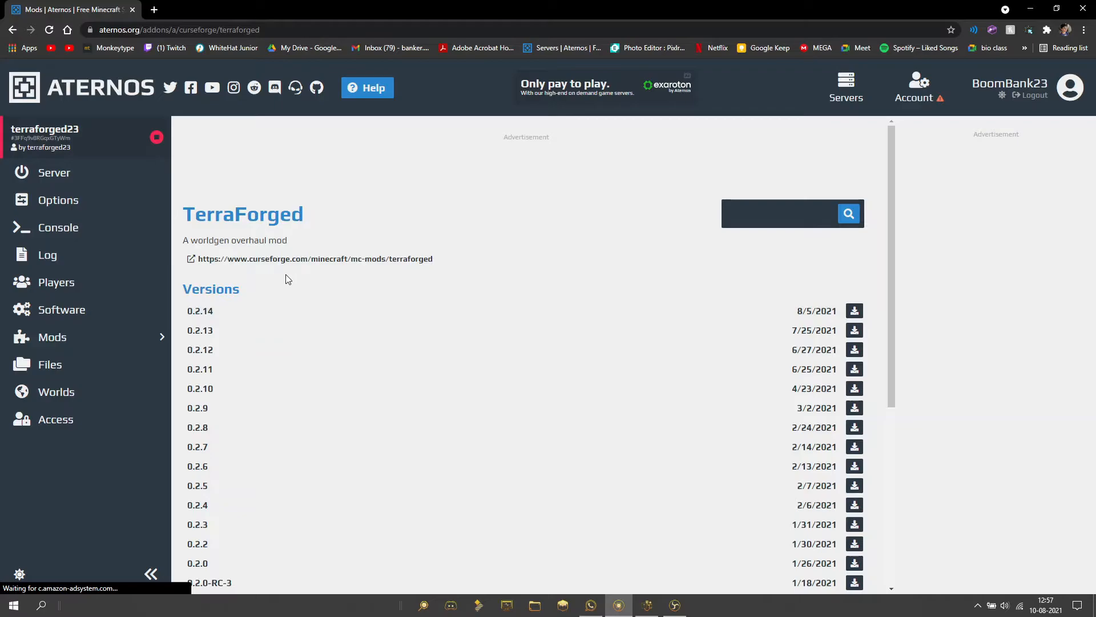
mouse_move(49, 365)
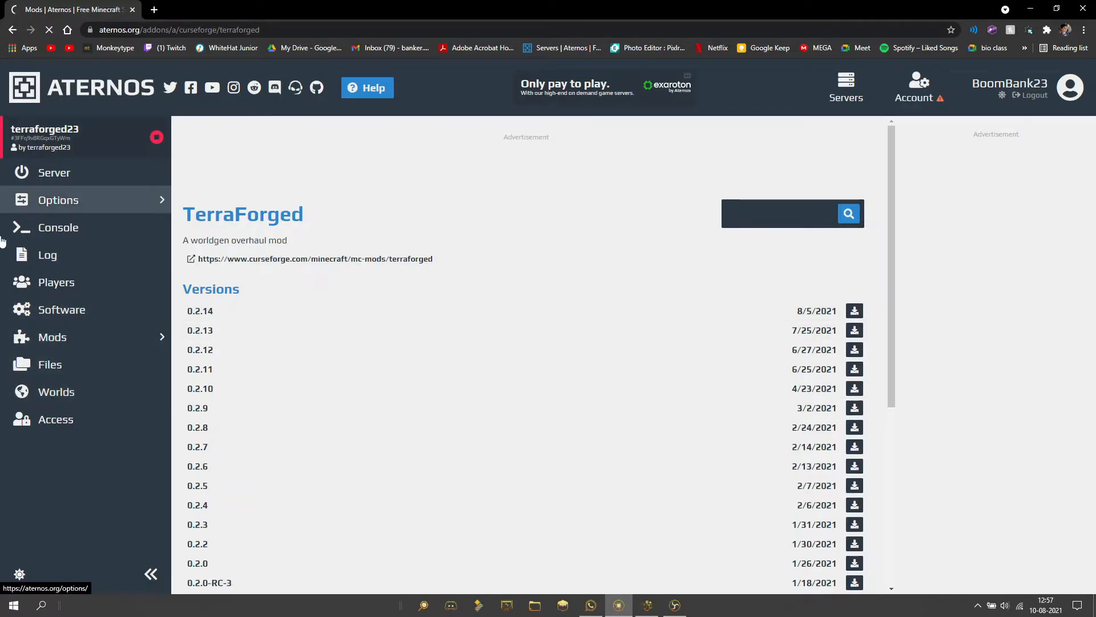
left_click(56, 392)
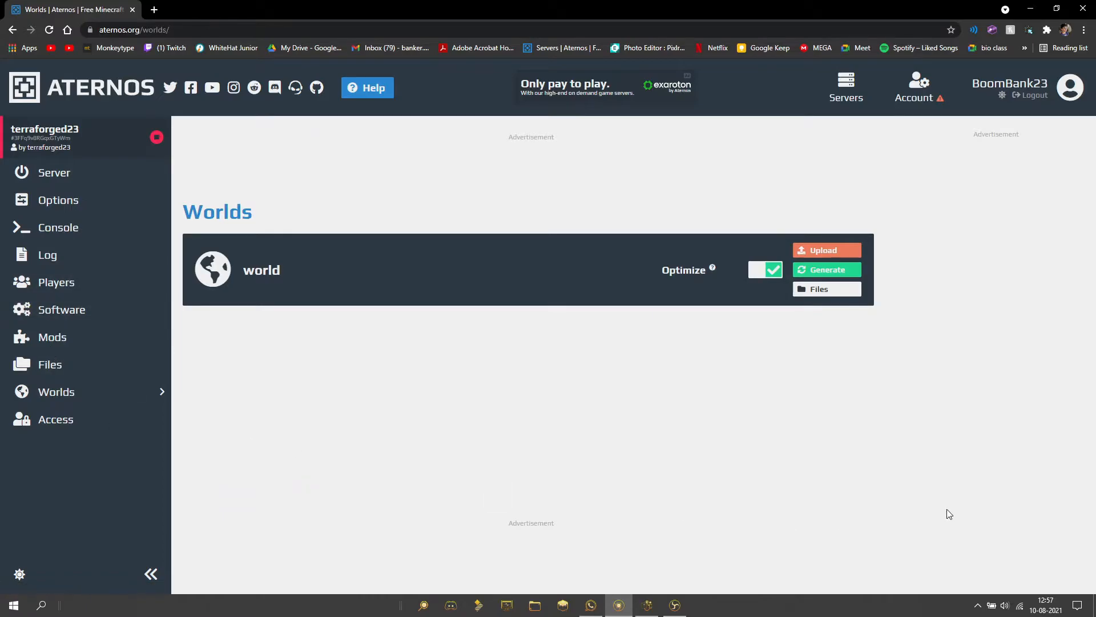
Generate a new world with Worldtype set to TerraForged
left_click(827, 269)
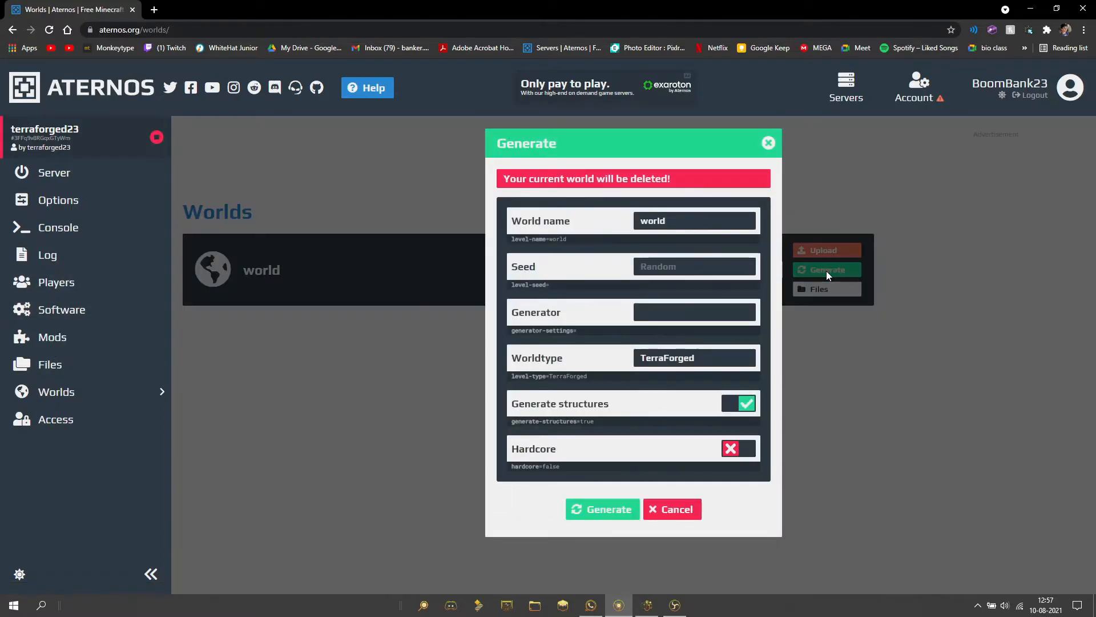
mouse_move(709, 358)
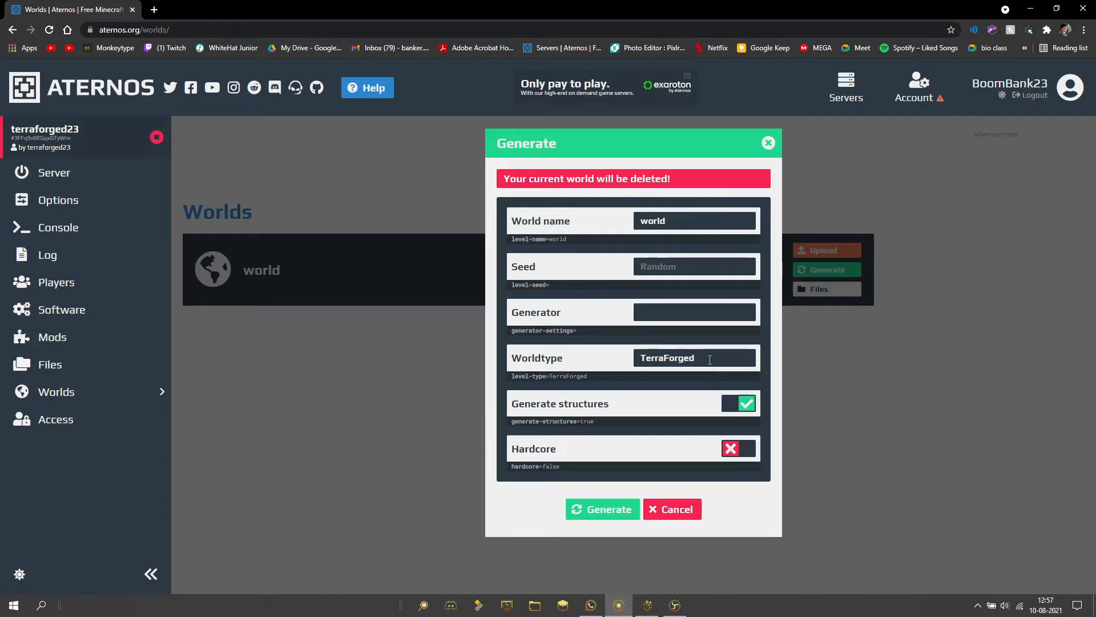
triple_click(667, 358)
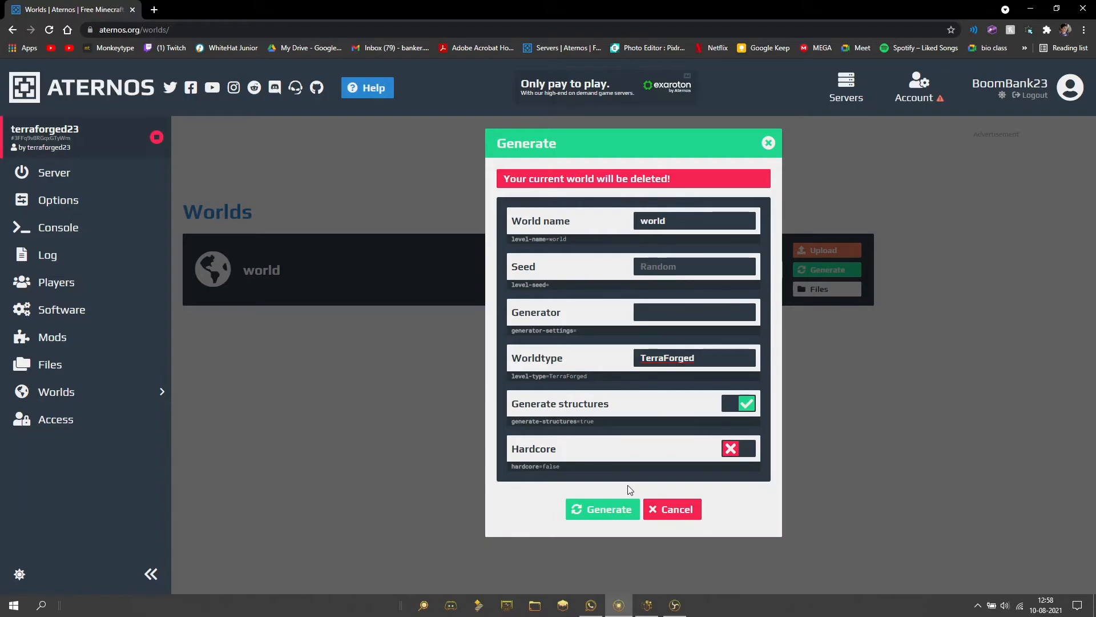
mouse_move(734, 420)
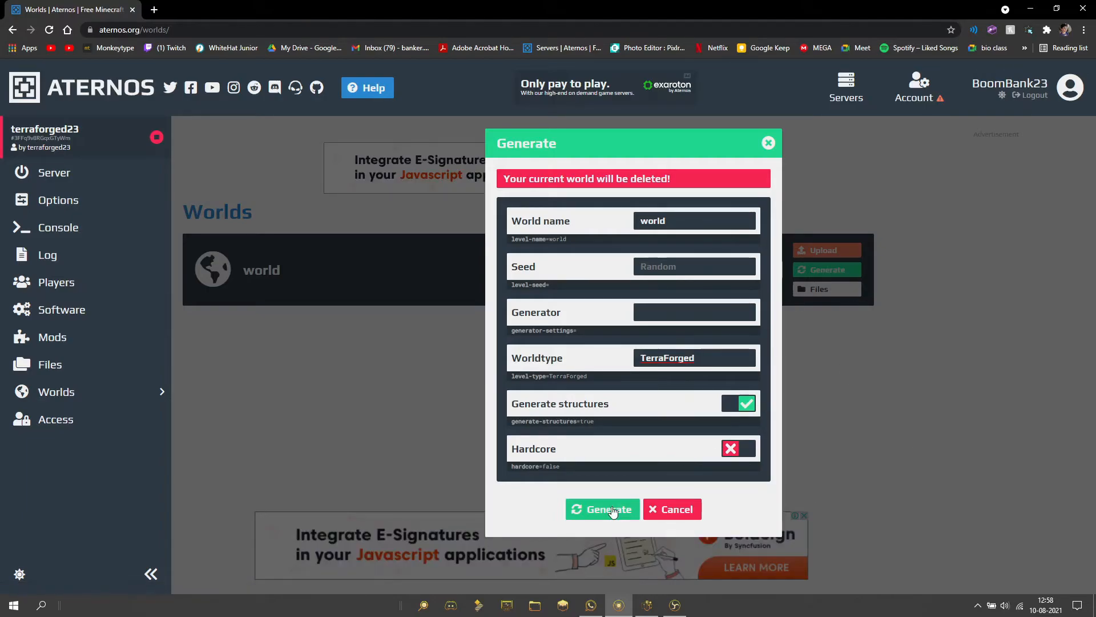
left_click(601, 508)
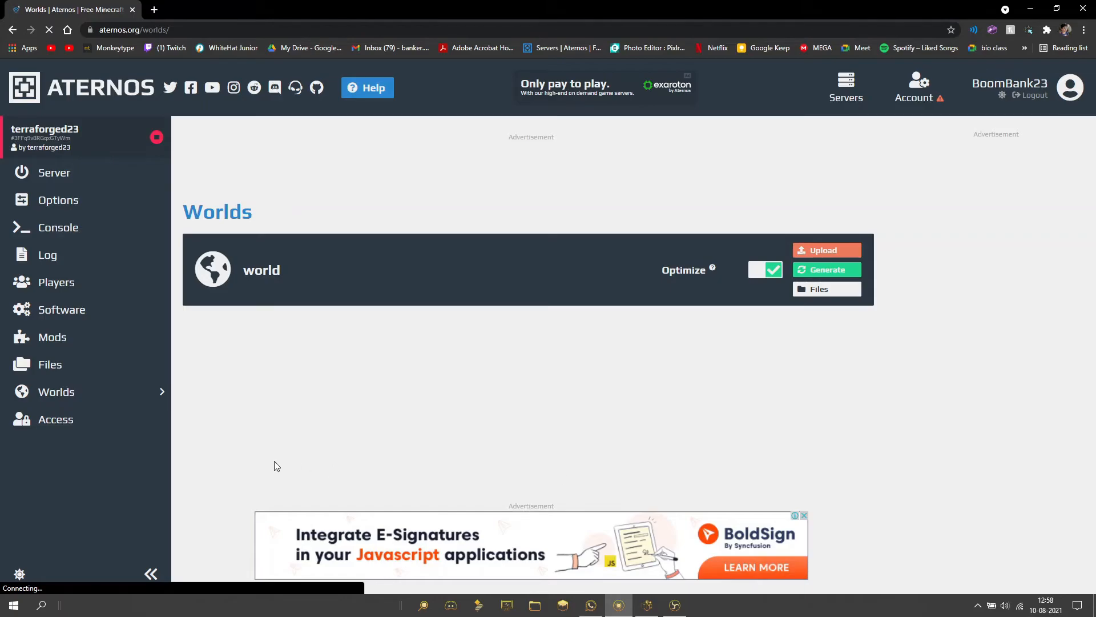
Return to the overview of the terraforged23.aternos.me server
left_click(54, 173)
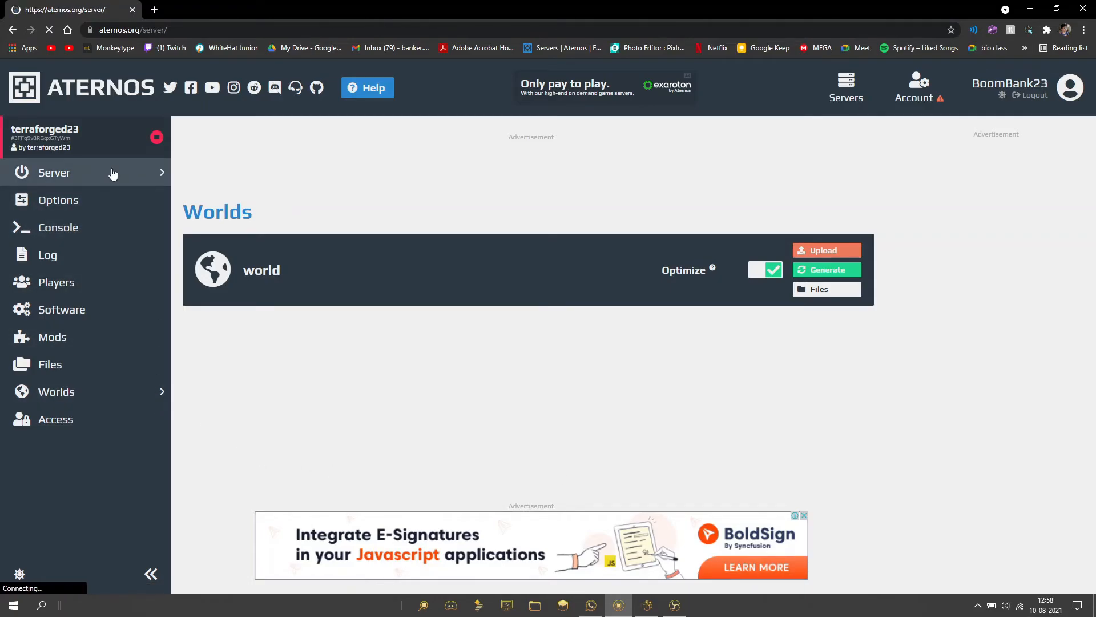
left_click(54, 173)
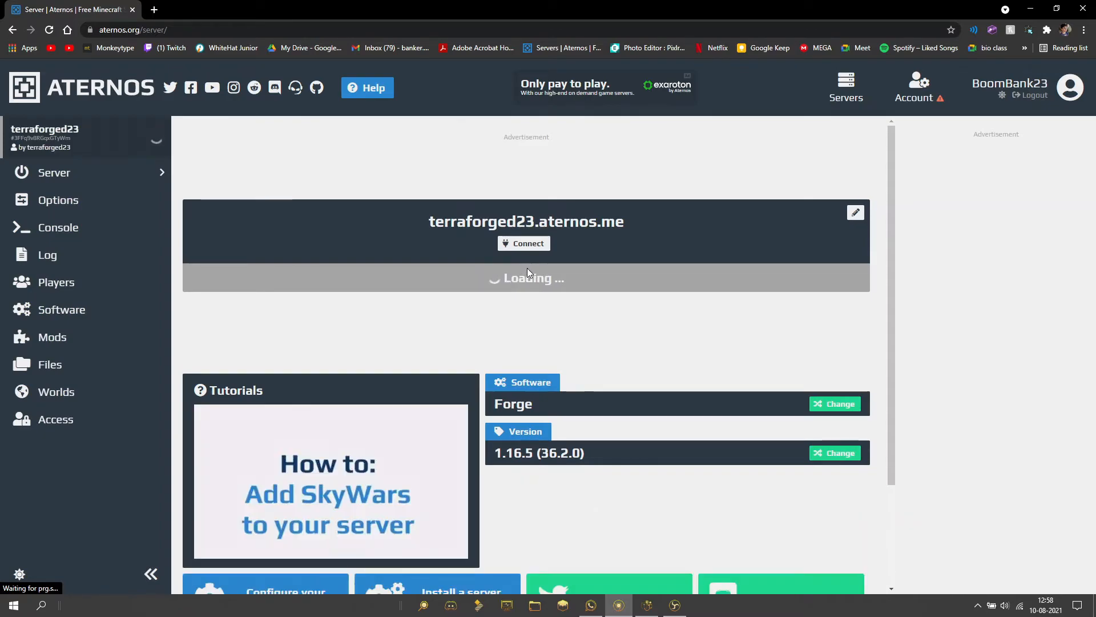
left_click(331, 481)
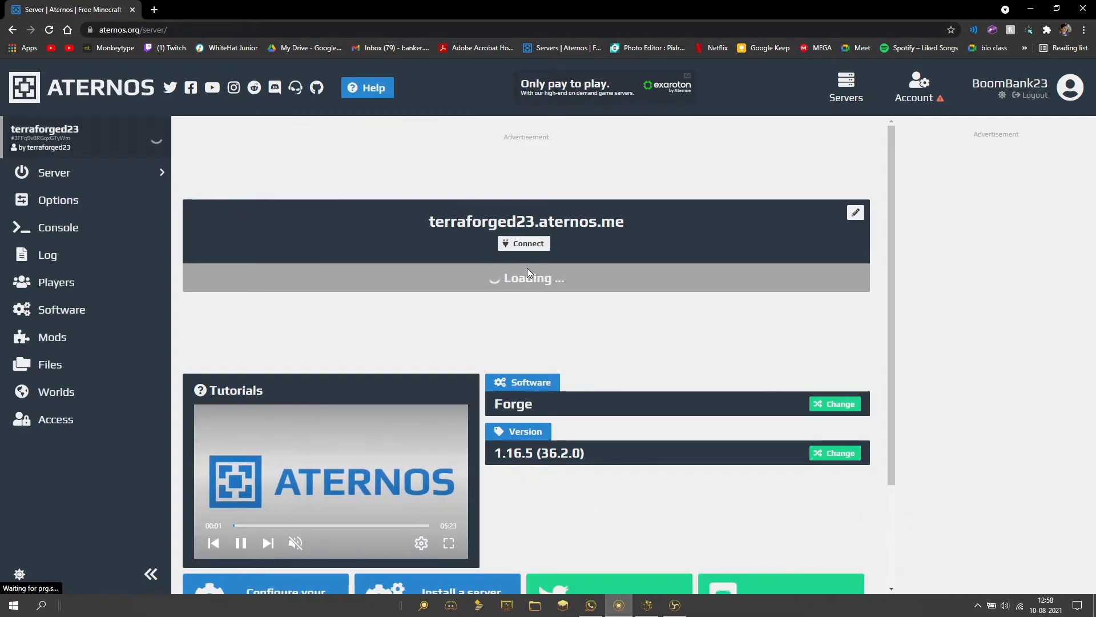